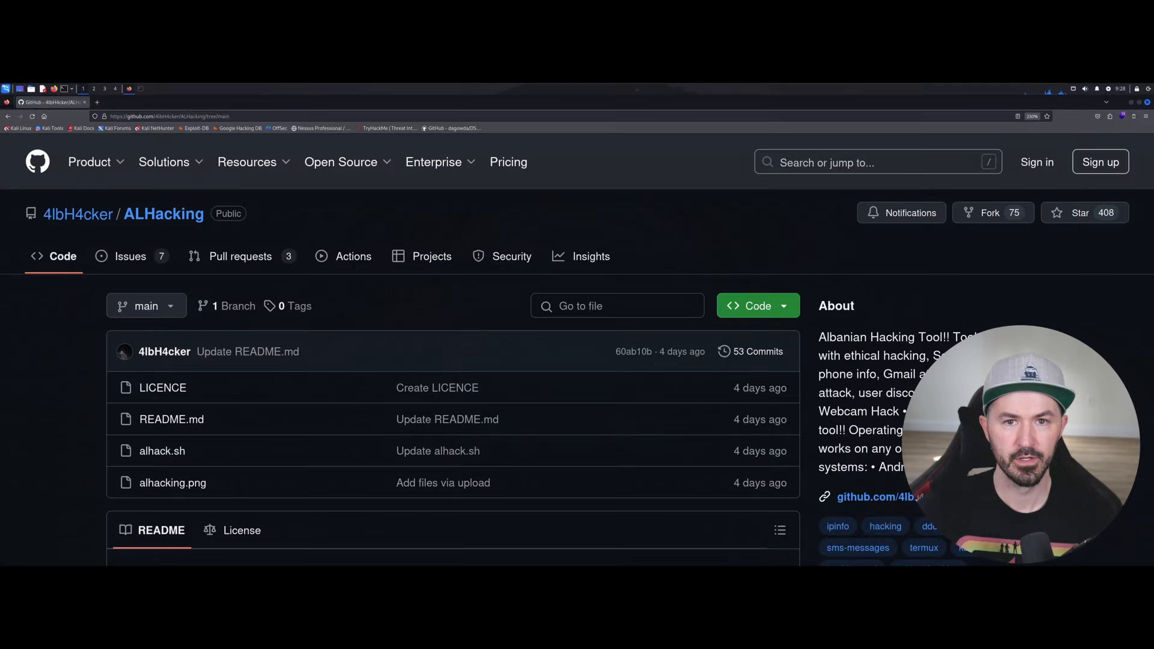
mouse_move(10, 424)
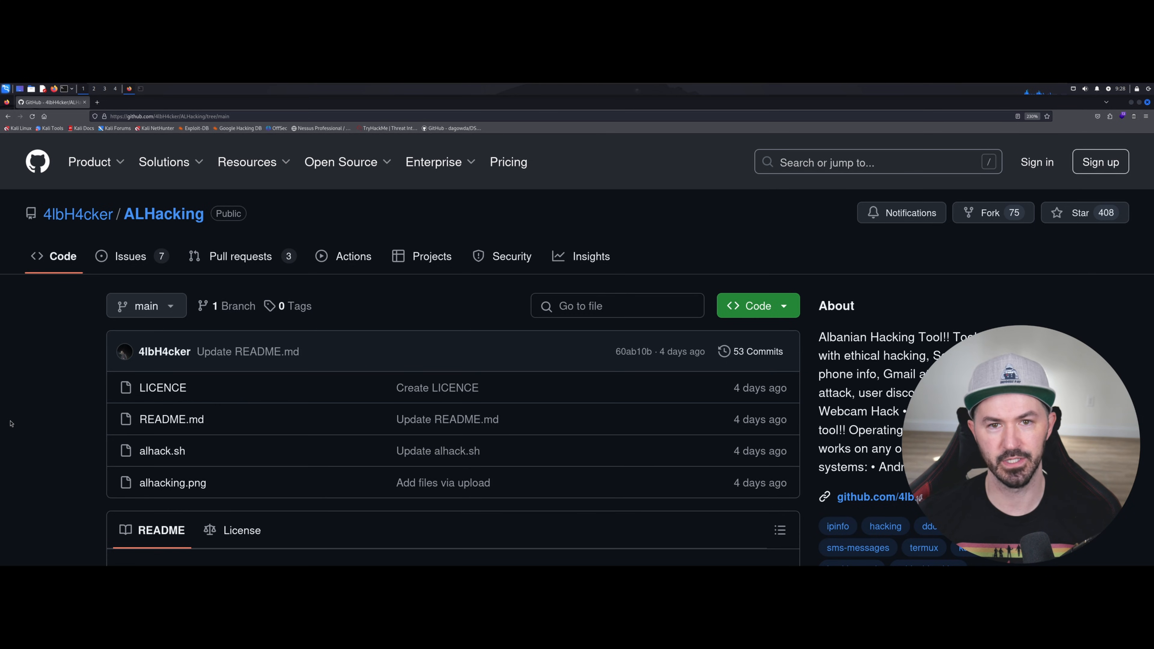
mouse_move(219, 367)
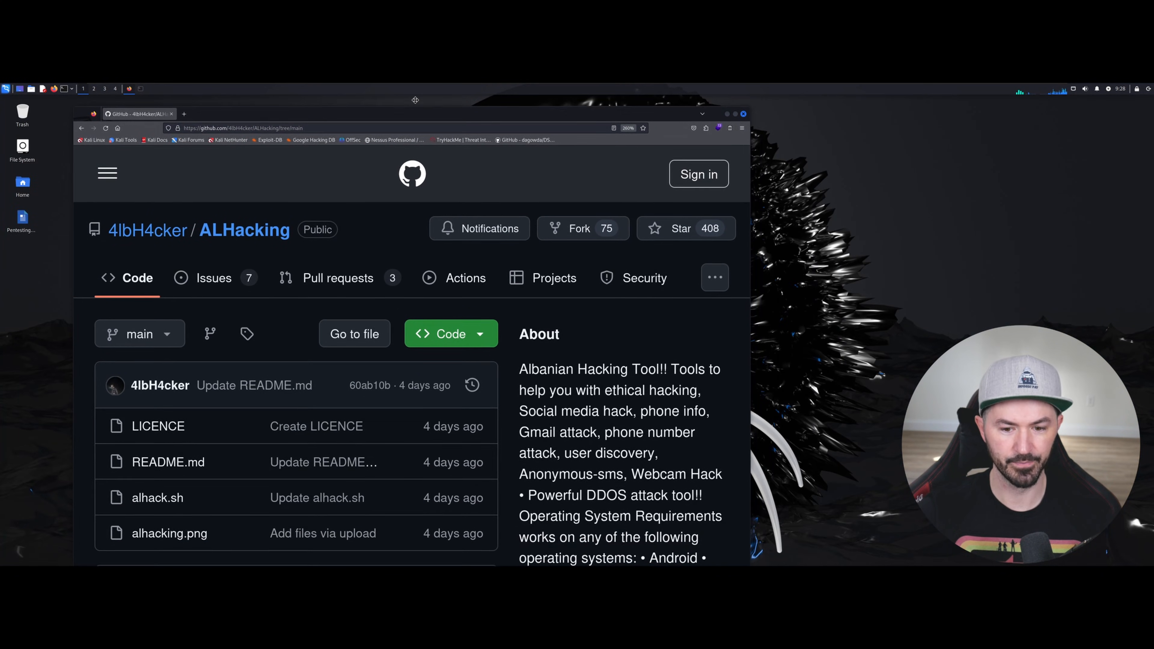
- Scroll the README past the AL-TOOL menu image to the How to Install section with git clone and bash alhack.sh
scroll("down", 3)
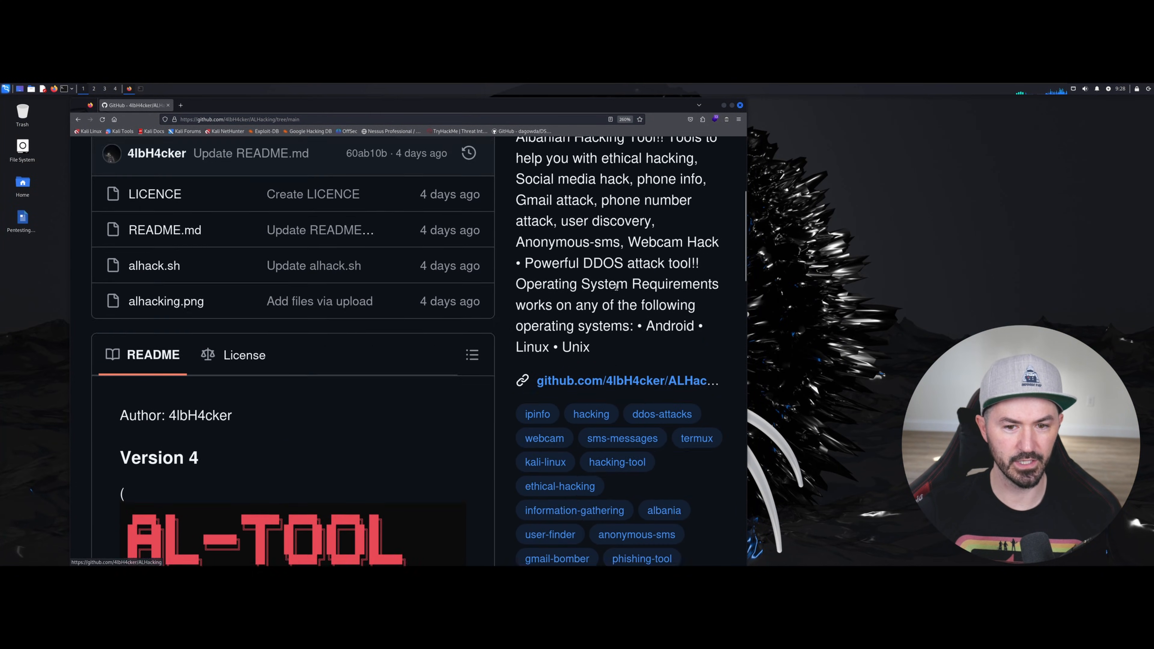
scroll("up", 3)
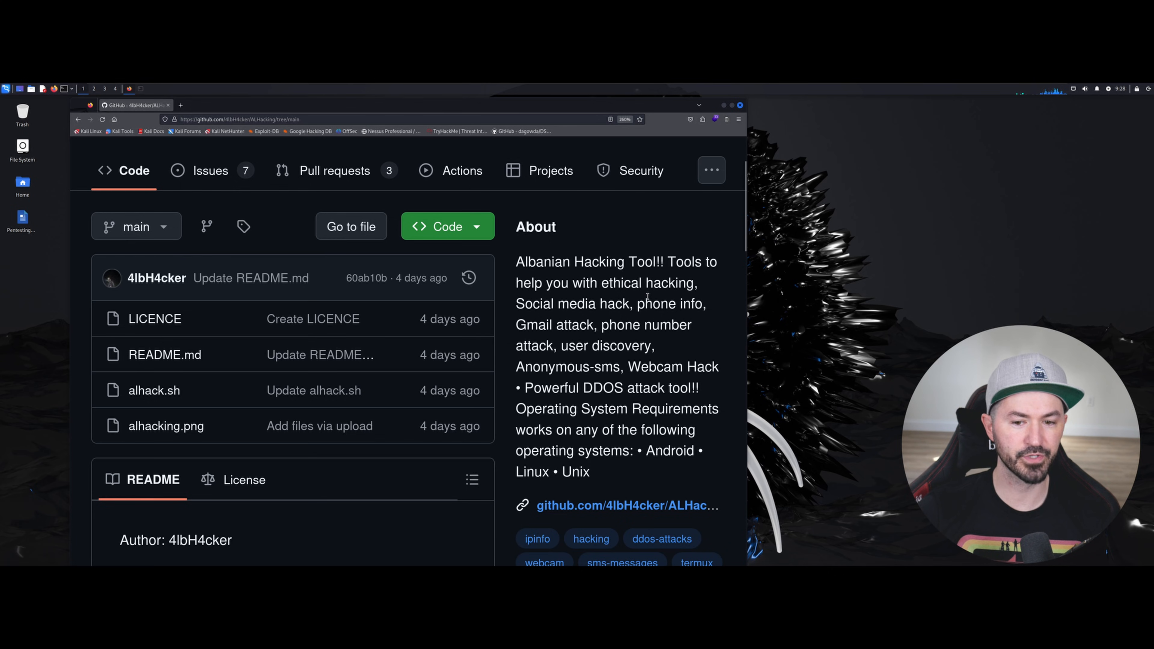
mouse_move(605, 317)
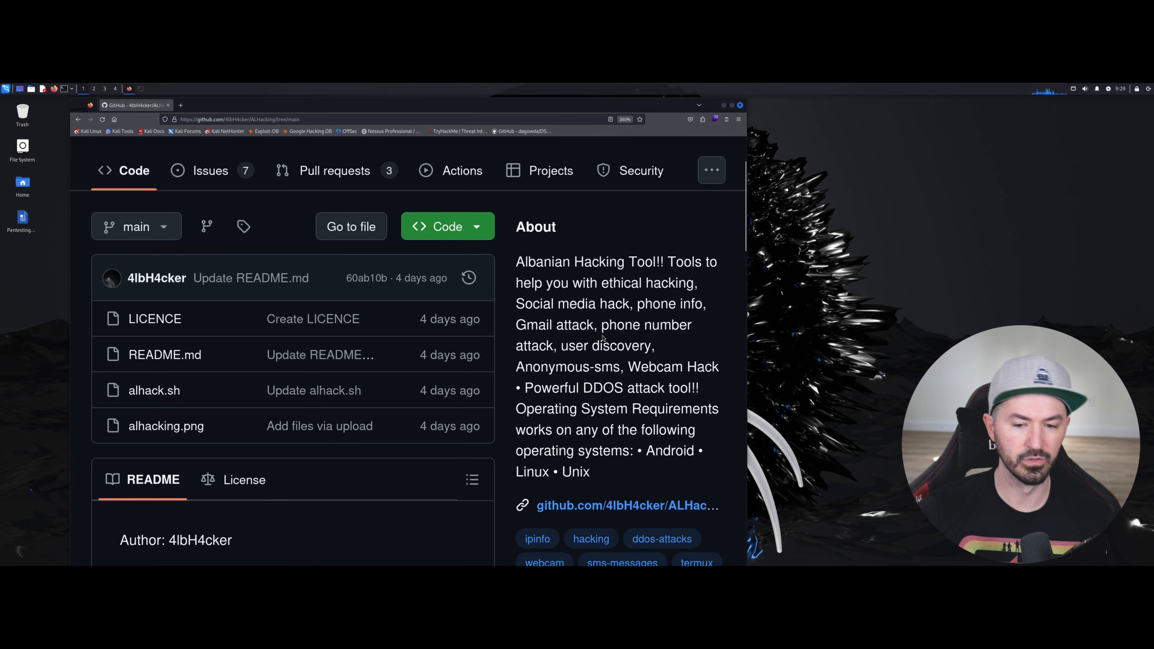
mouse_move(576, 365)
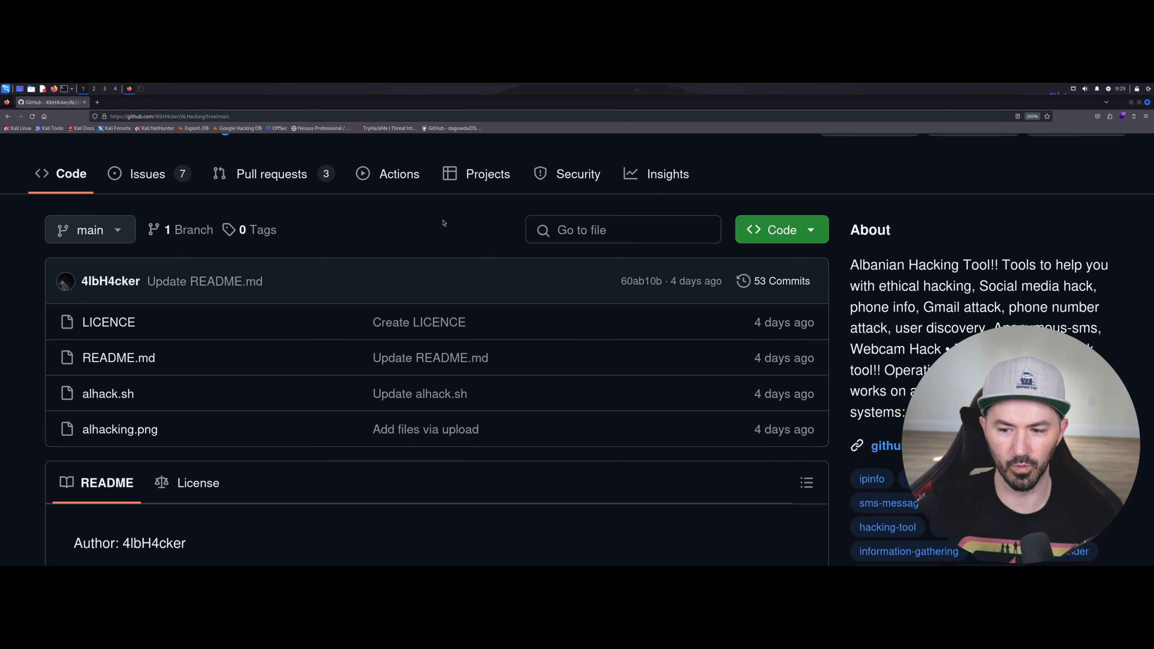
mouse_move(416, 220)
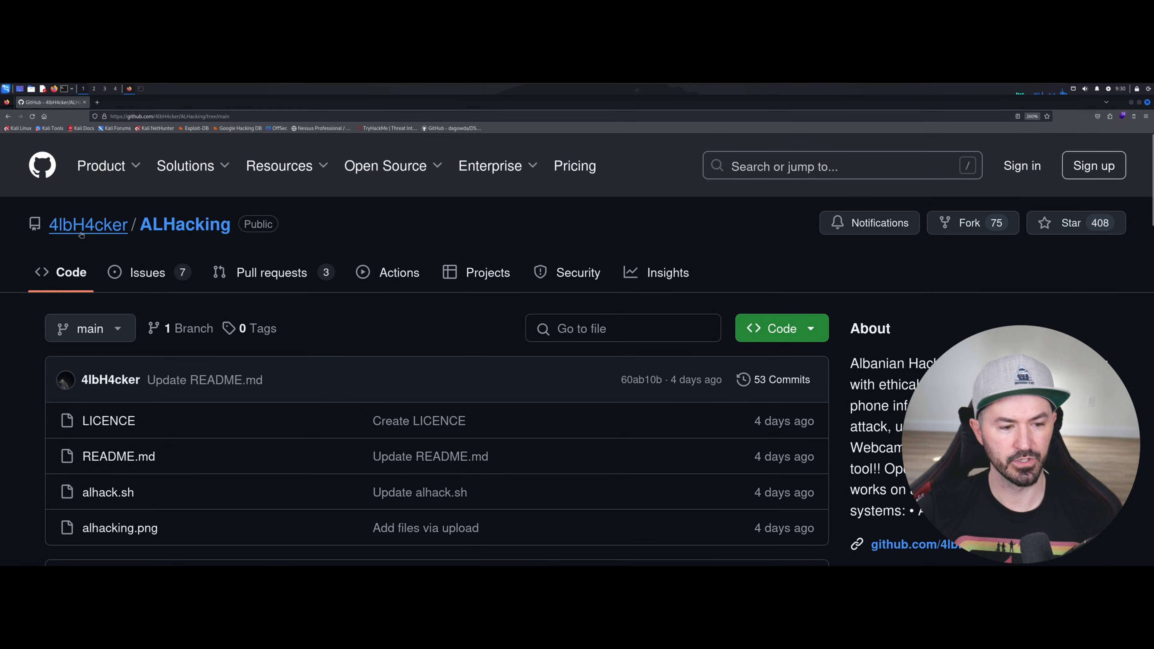
mouse_move(419, 338)
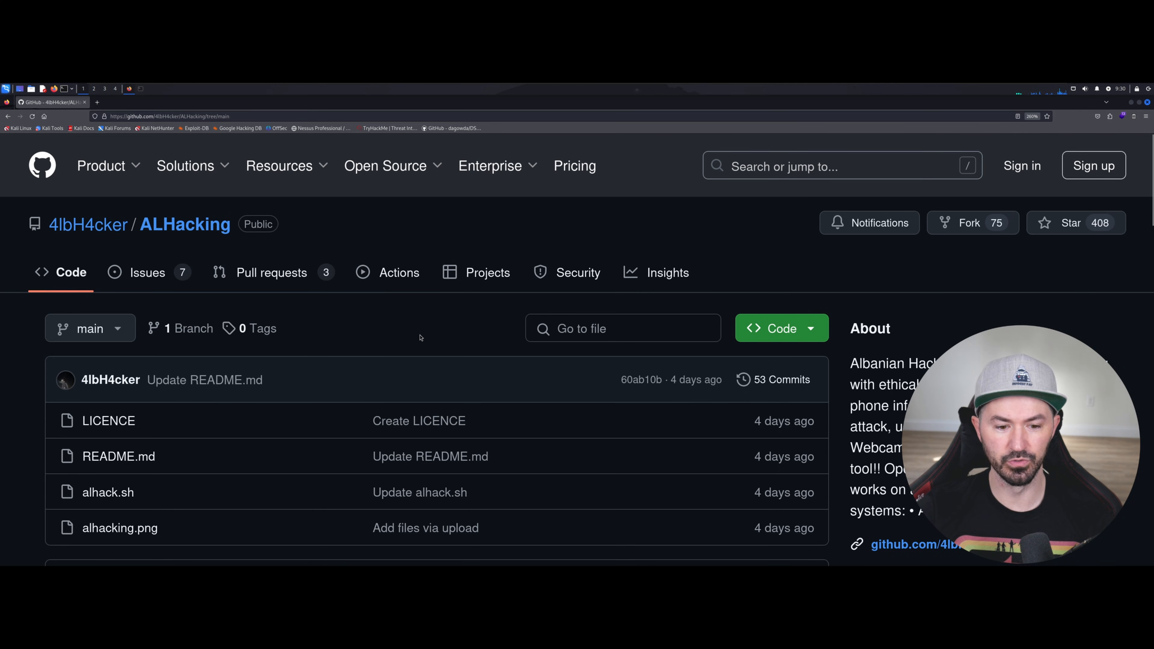
scroll("down", 3)
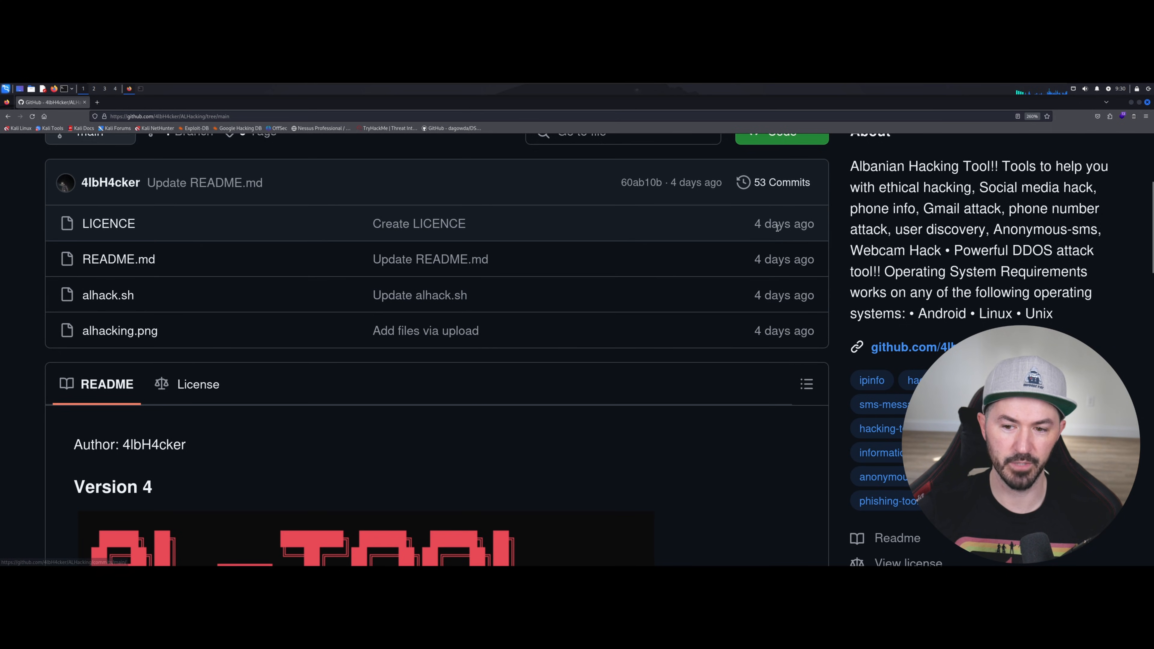
mouse_move(768, 242)
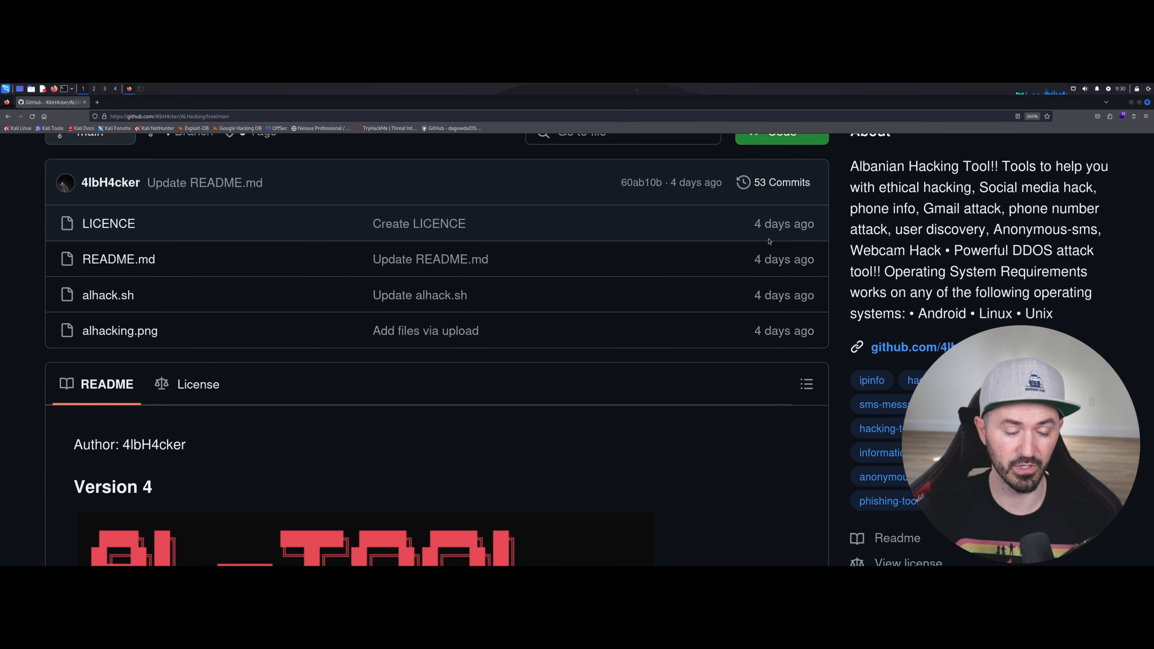
scroll("down", 3)
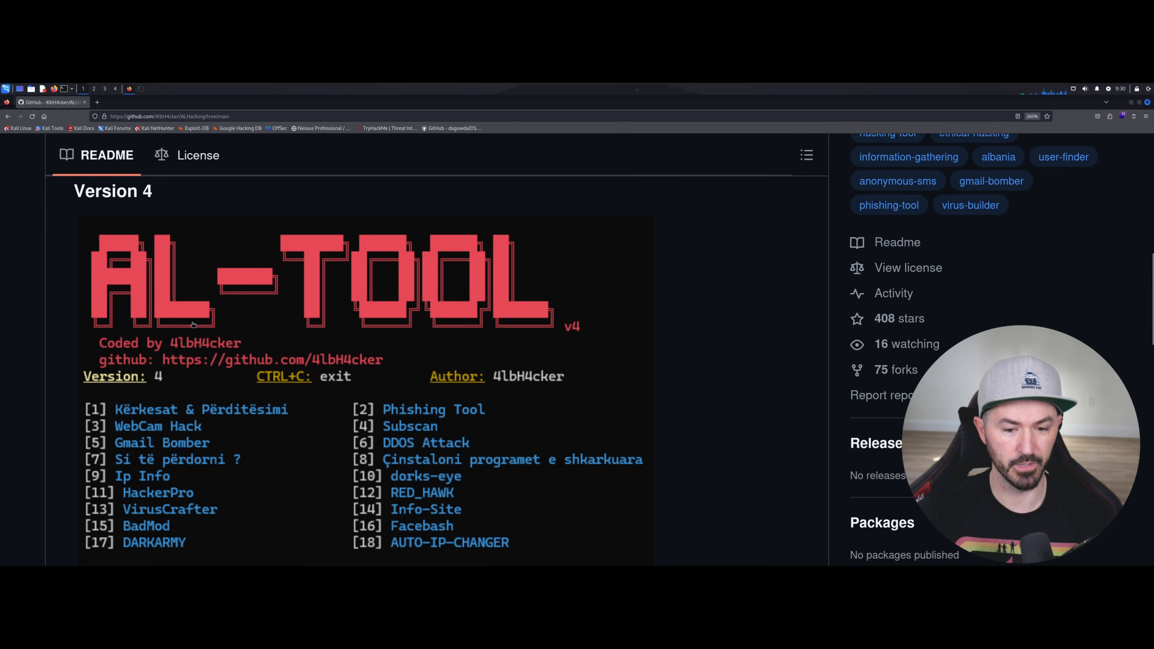
scroll("down", 3)
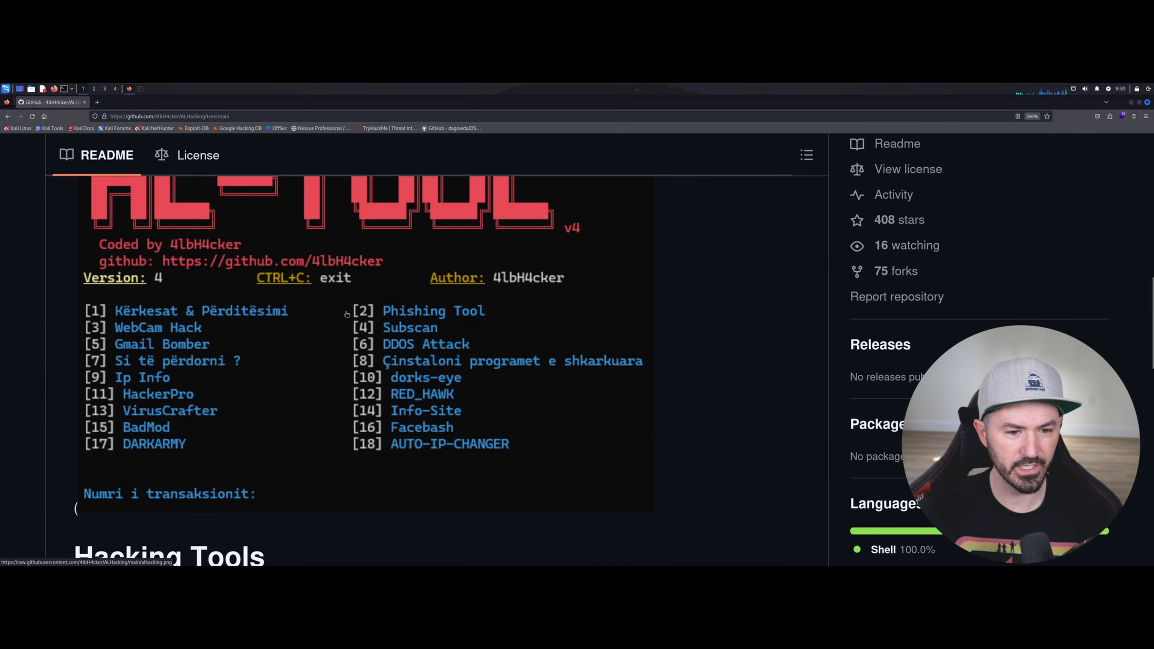
scroll("down", 3)
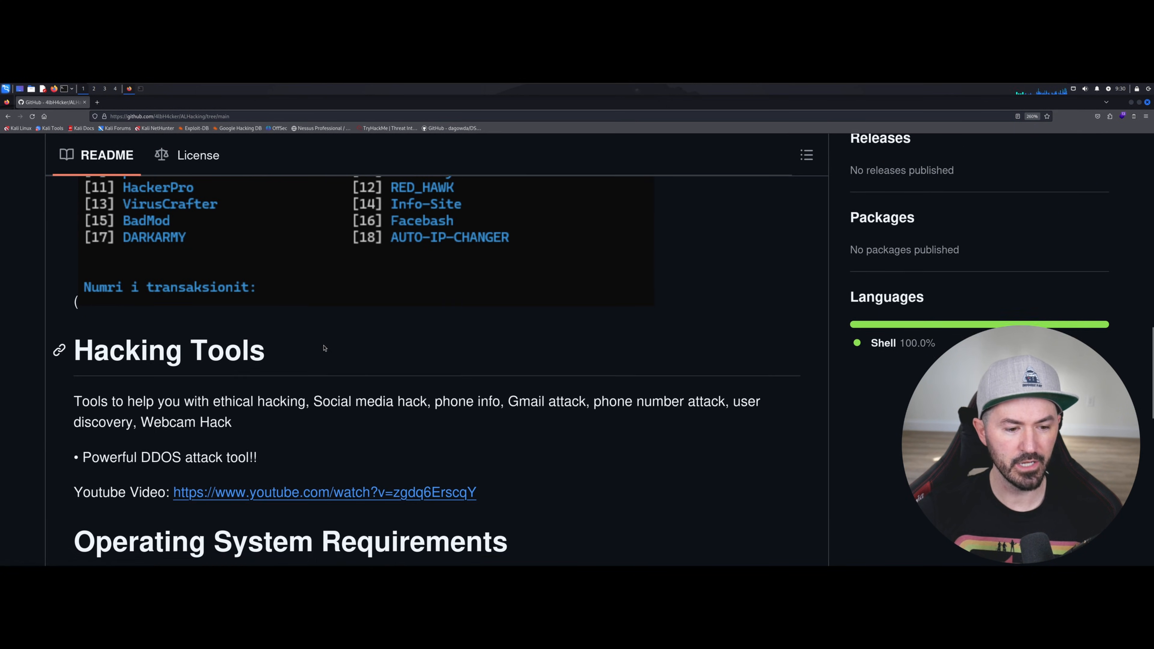
scroll("down", 3)
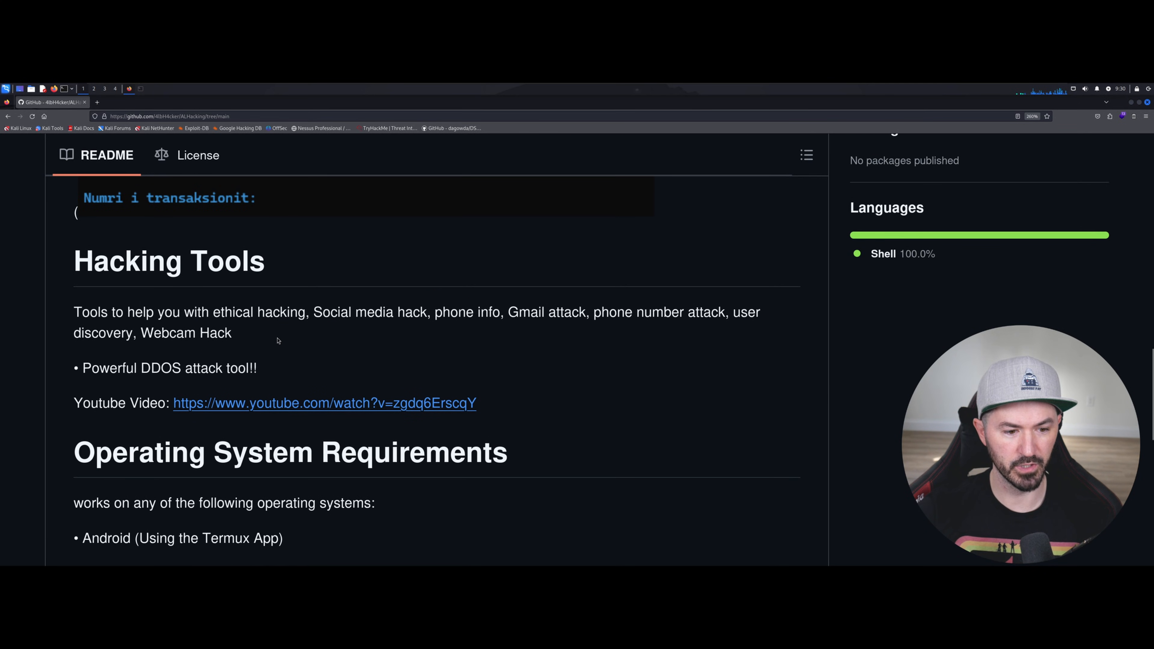
scroll("down", 3)
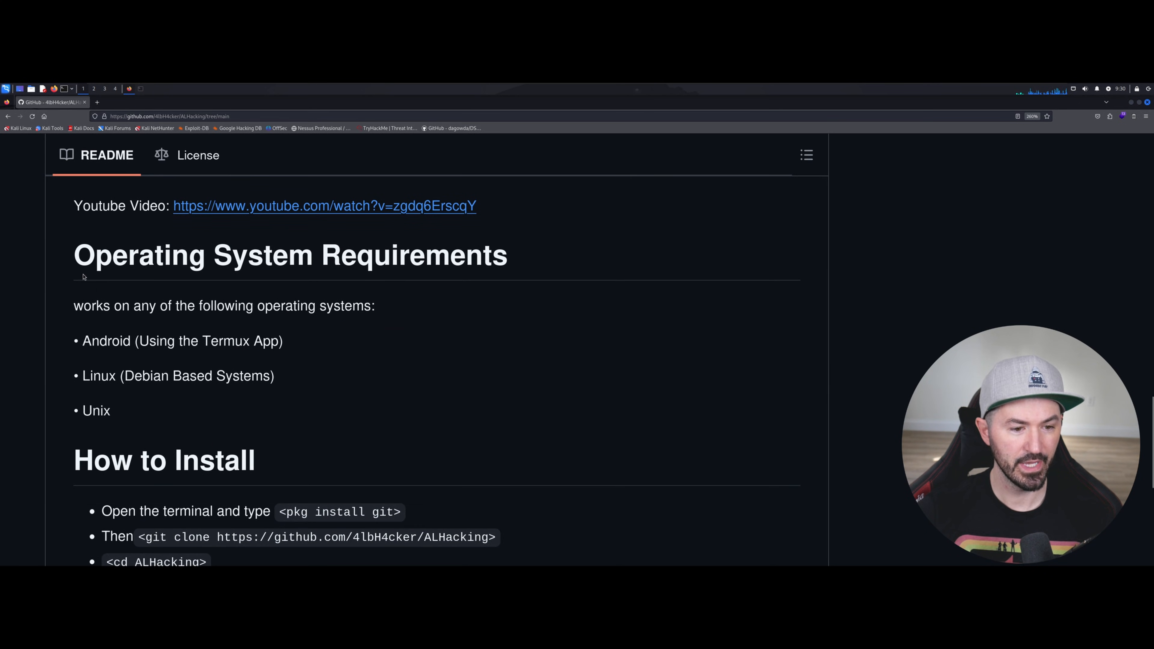
mouse_move(315, 269)
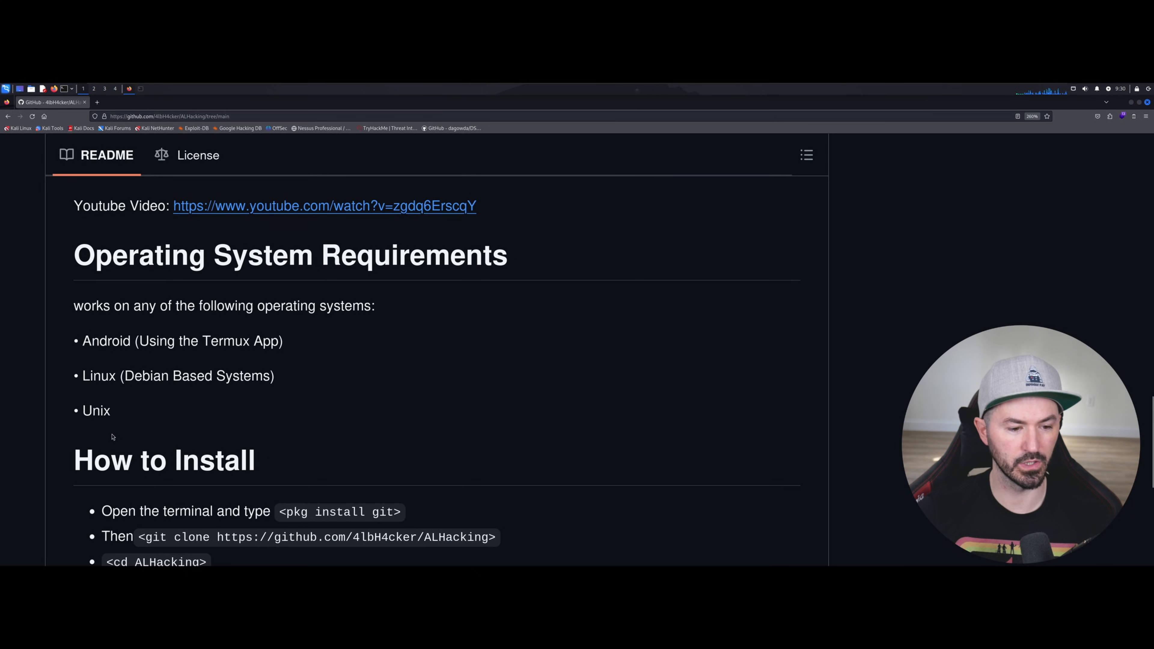
scroll("down", 3)
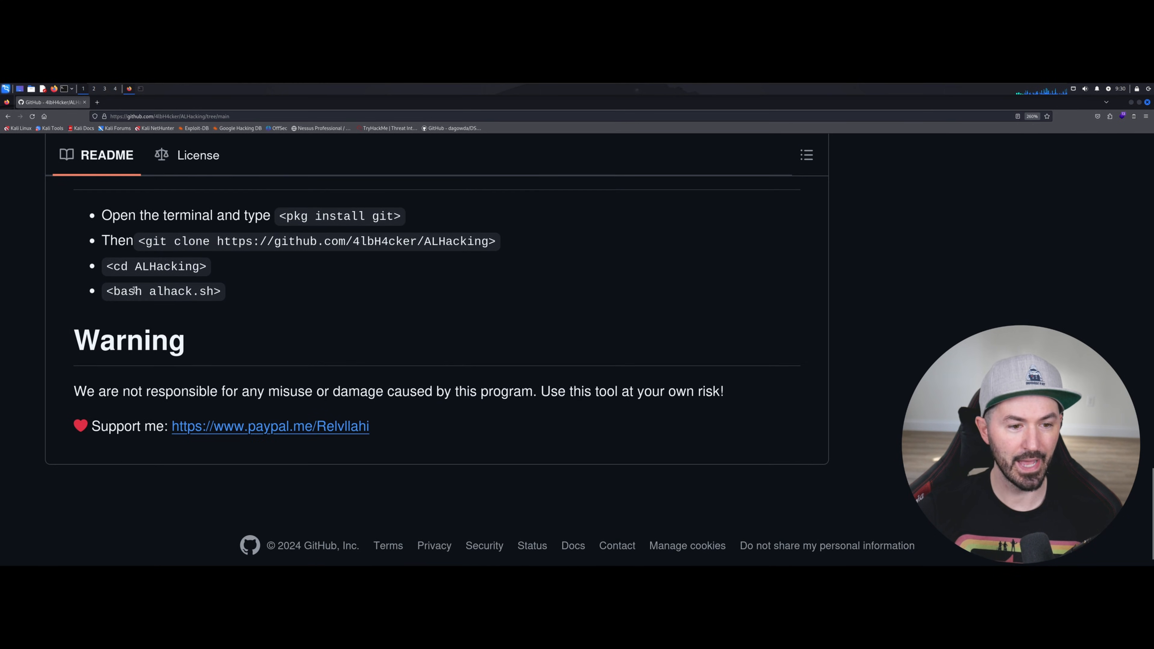
scroll("up", 3)
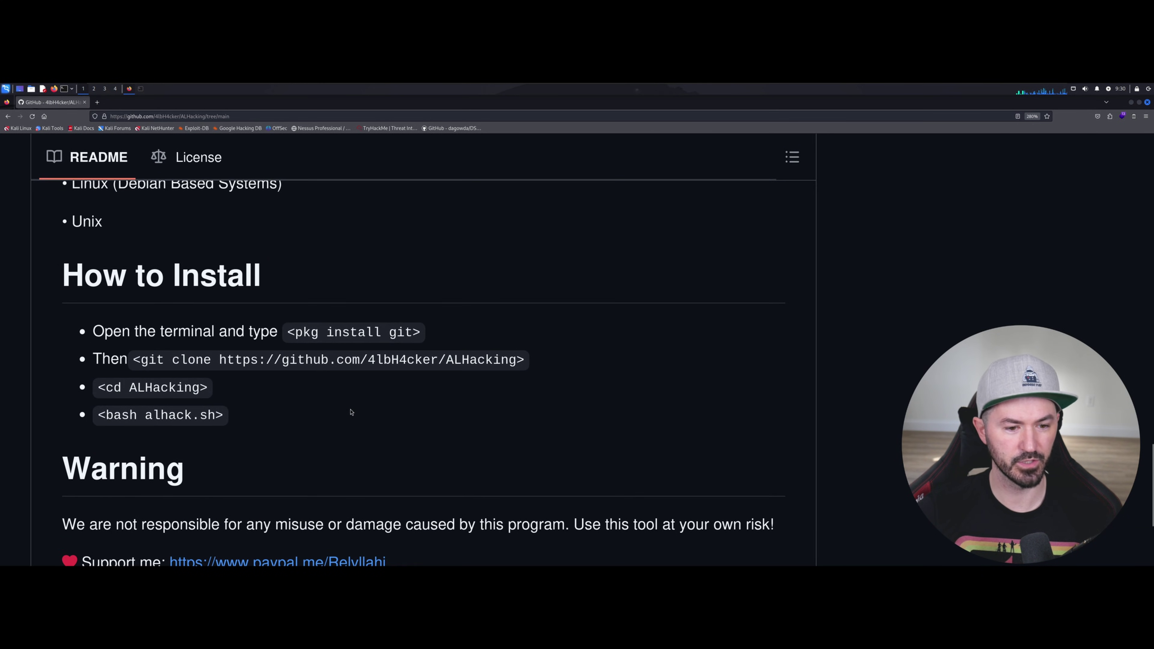
mouse_move(335, 396)
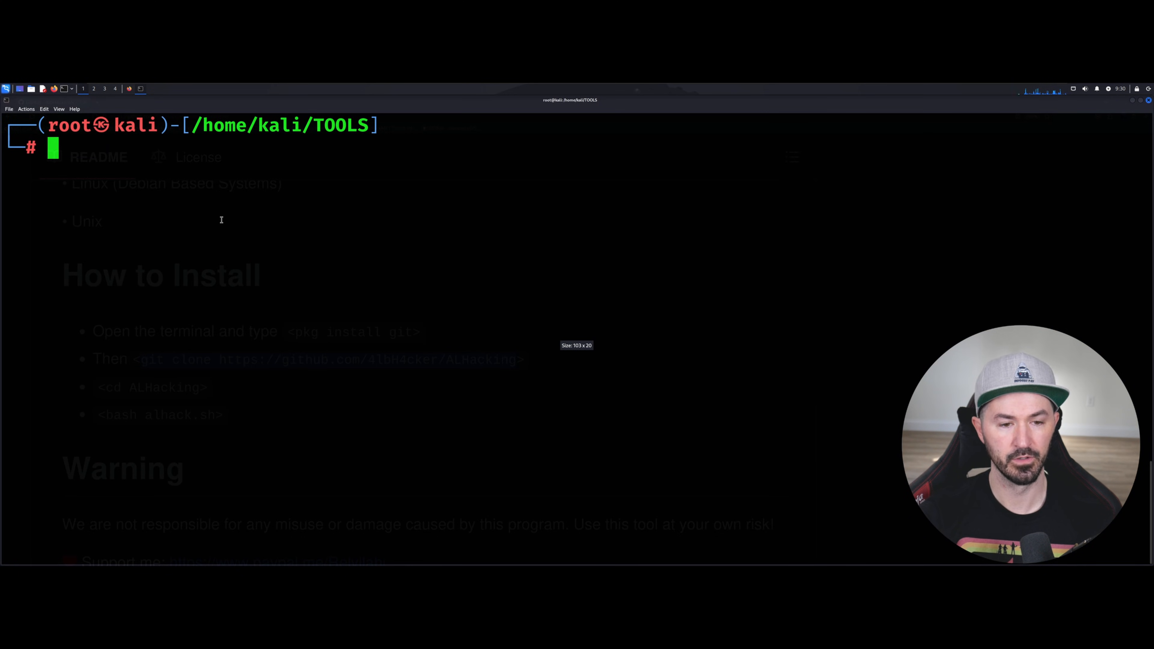
type("git clone https://github.com/4lbH4cker/ALHacking")
type("ls")
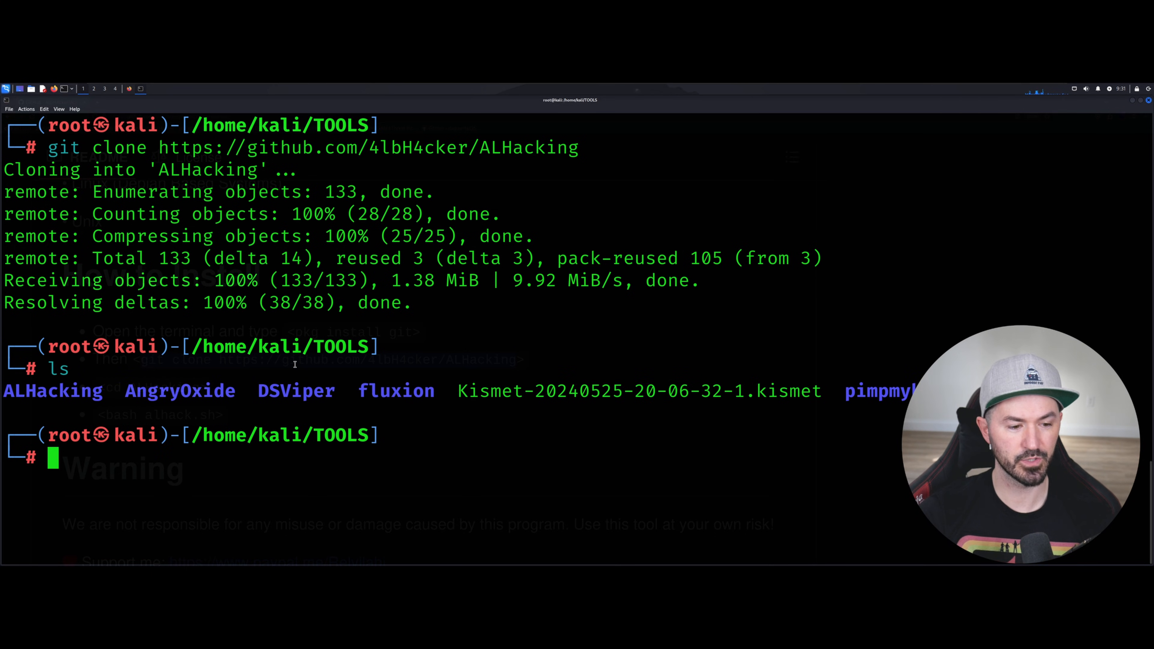
type("cd ALHacking/")
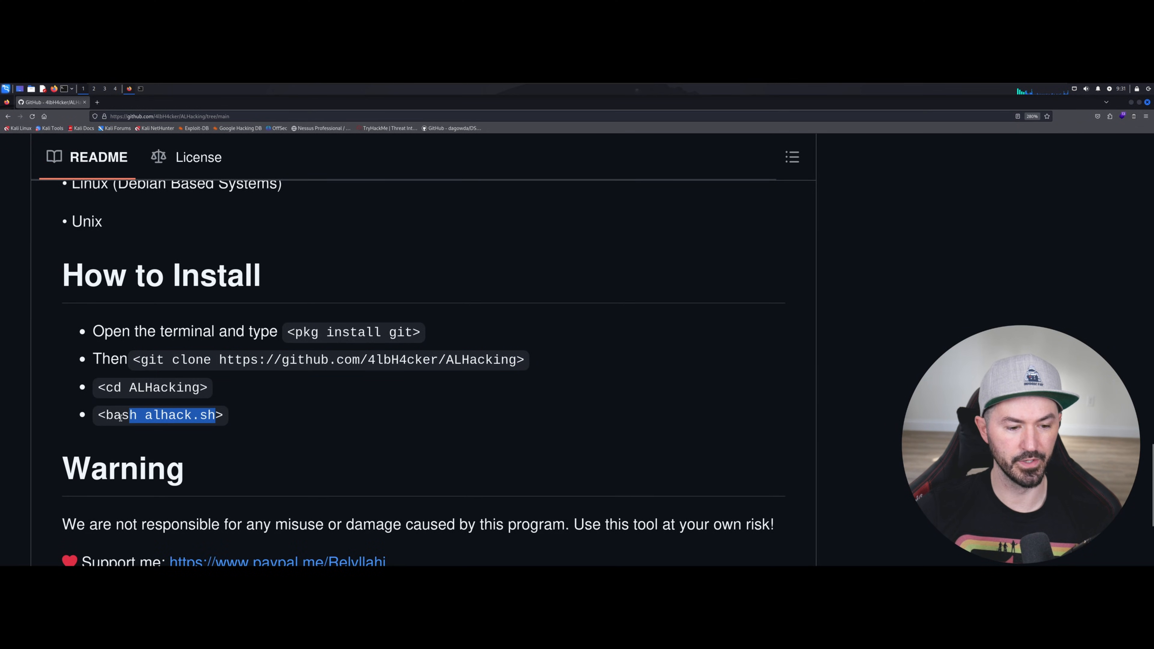
- Copy the 'bash alhack.sh' run command from the README's How to Install section
right_click(122, 418)
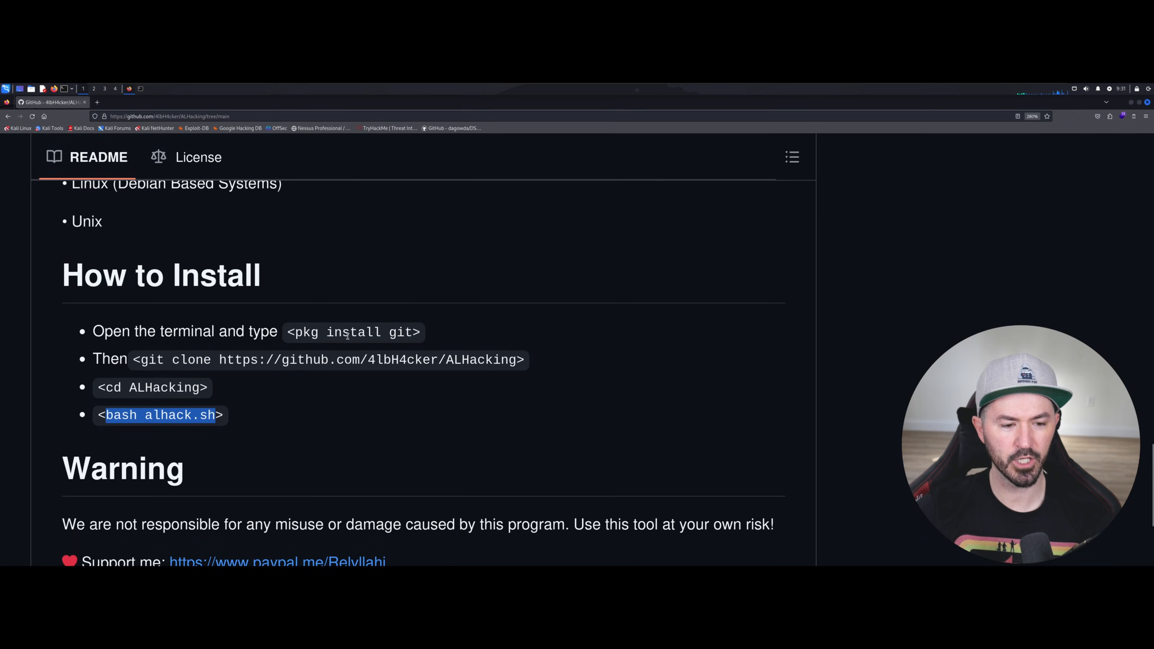
scroll("down", 3)
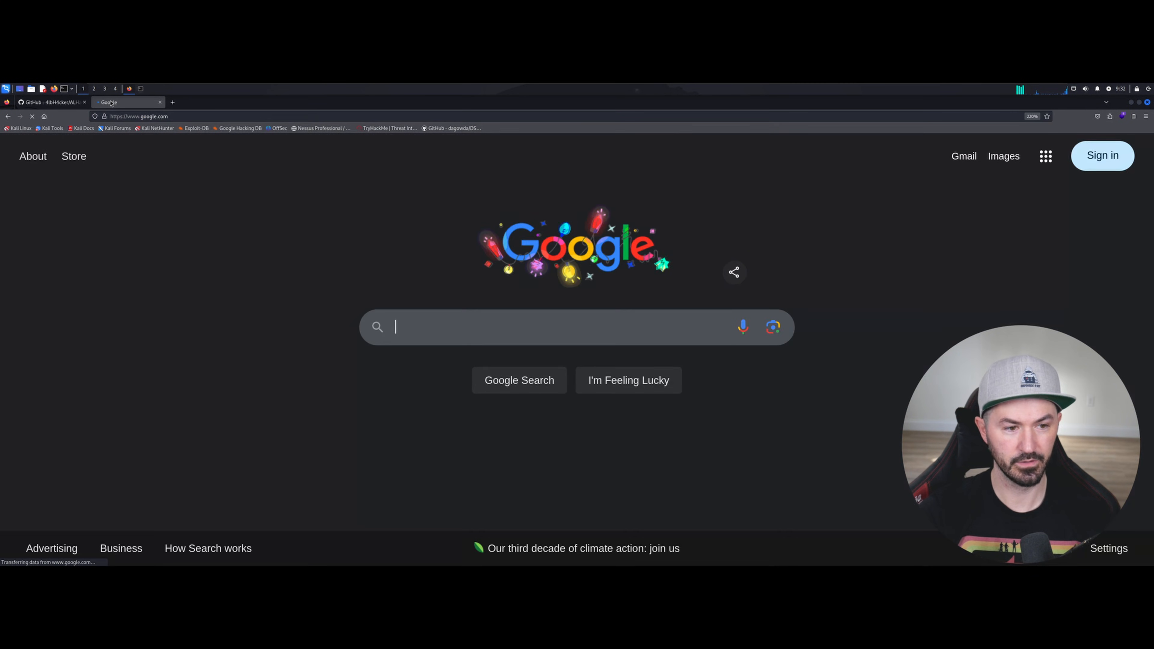
- Search 'translate' and render the Albanian menu entries as 'Requirements & Update' and 'Uninstall the downloaded programs'
type("translate")
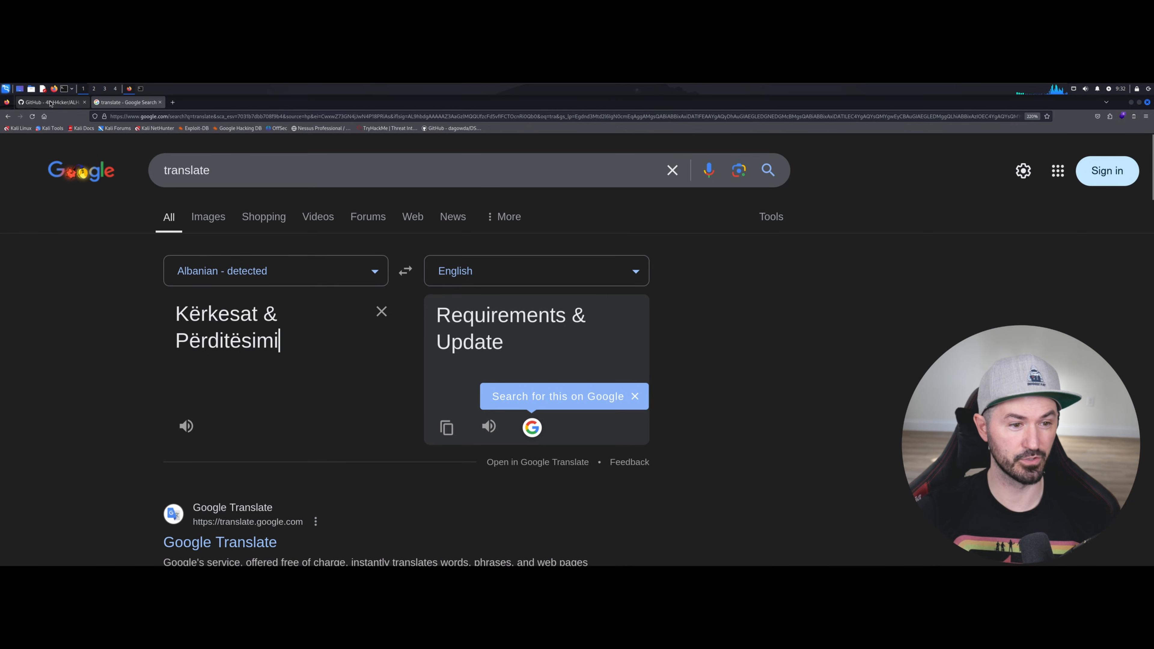
left_click(51, 103)
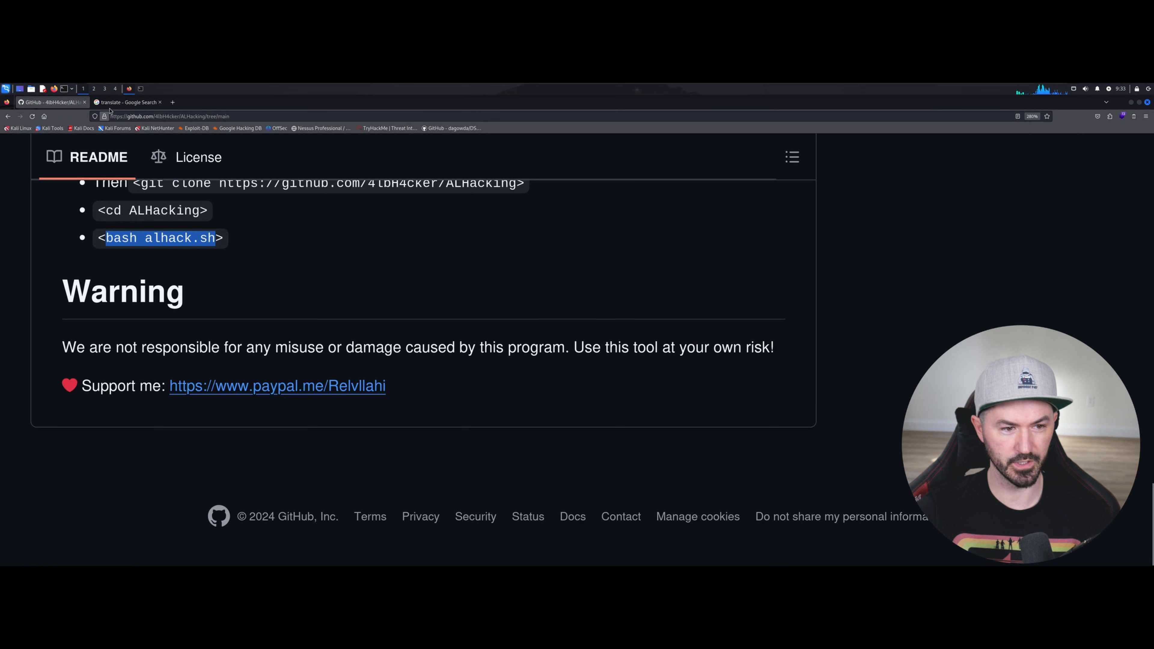
left_click(128, 102)
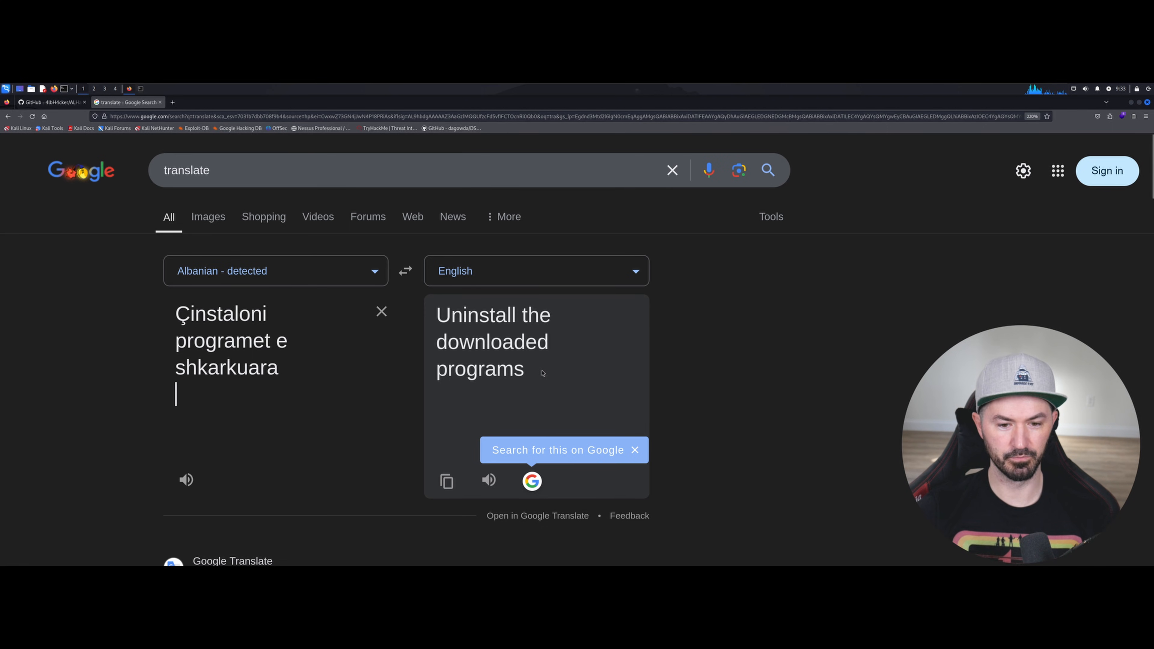
left_click(51, 102)
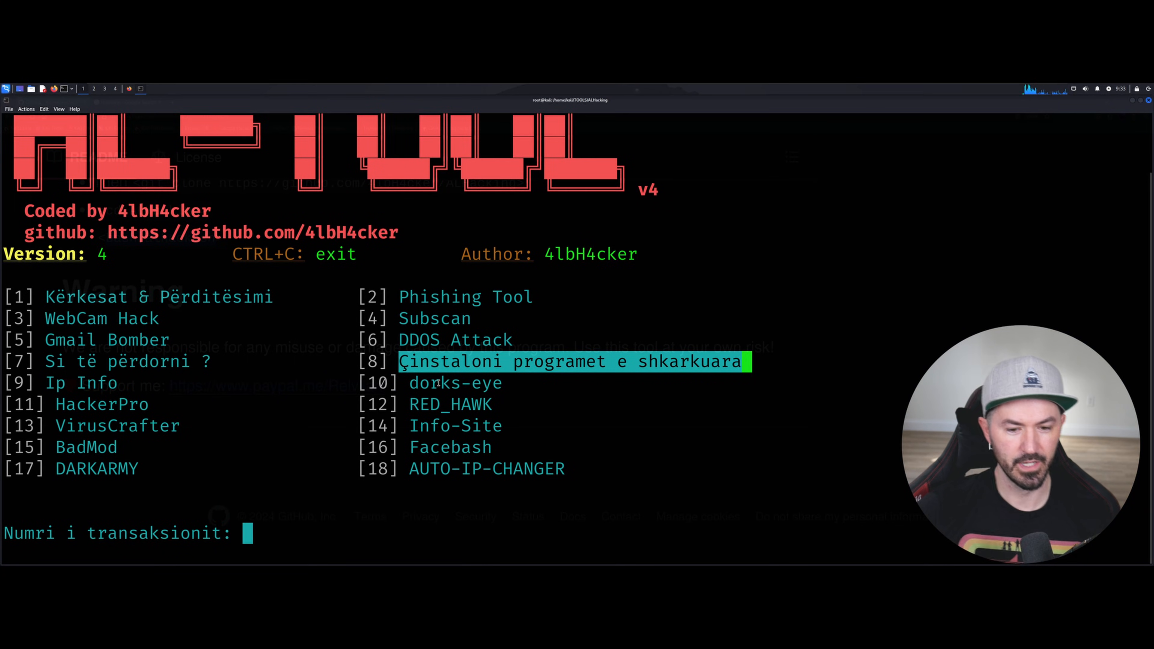
mouse_move(413, 418)
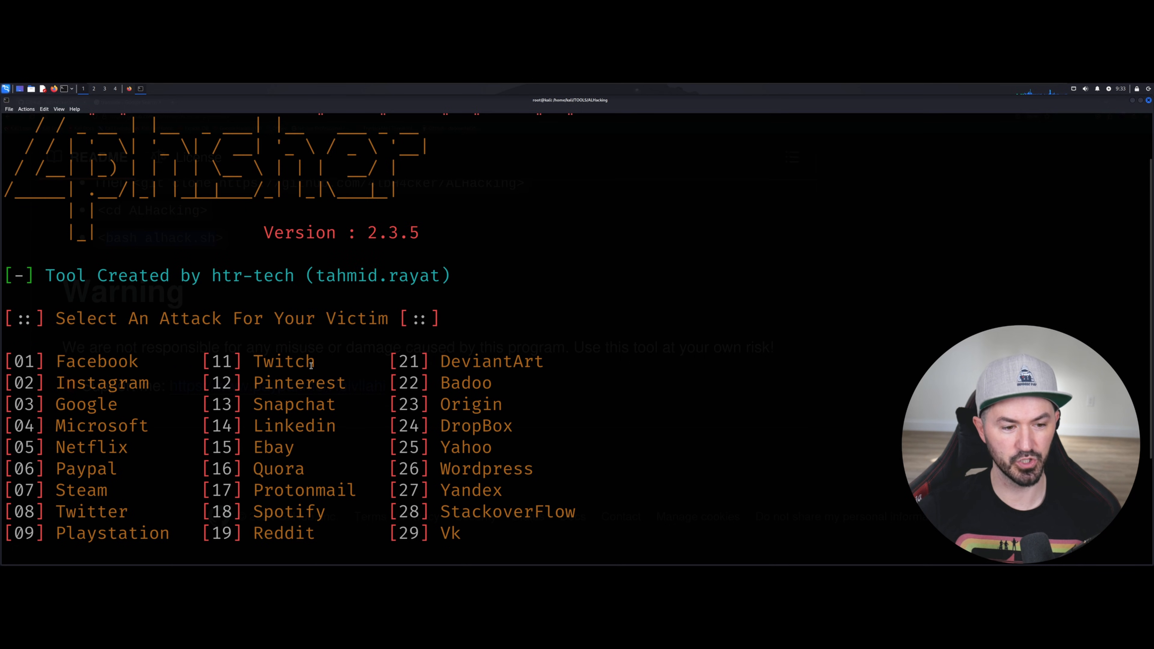
mouse_move(312, 332)
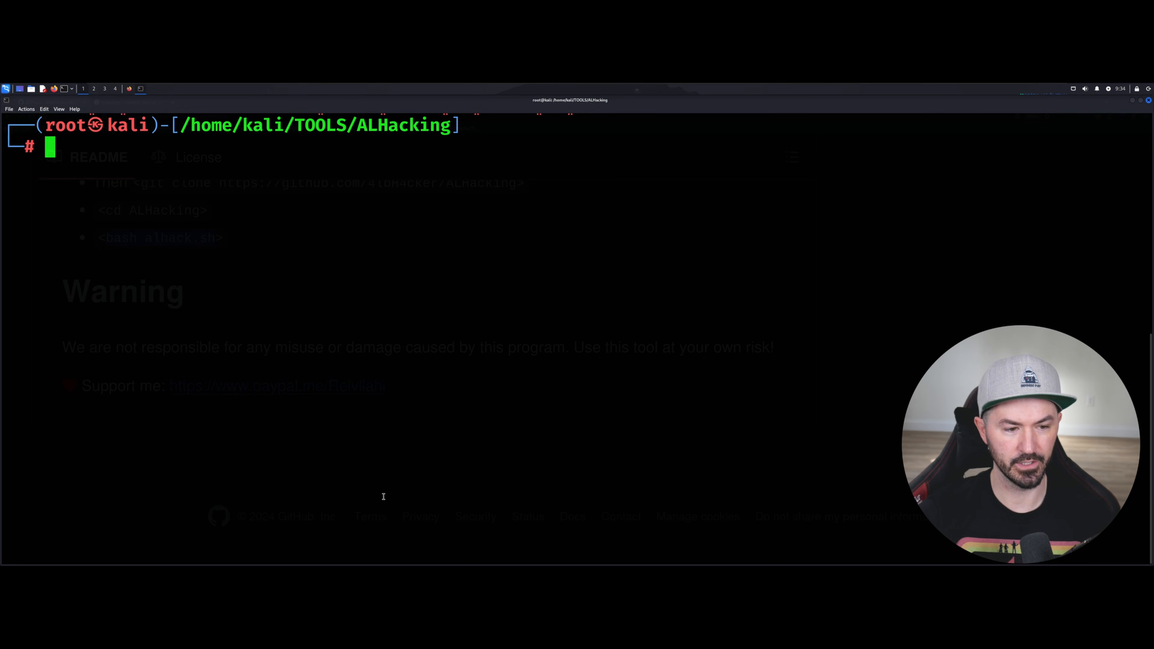
- Run bash alhack.sh again and choose option 12 so RED_HAWK asks for a website
key("Enter")
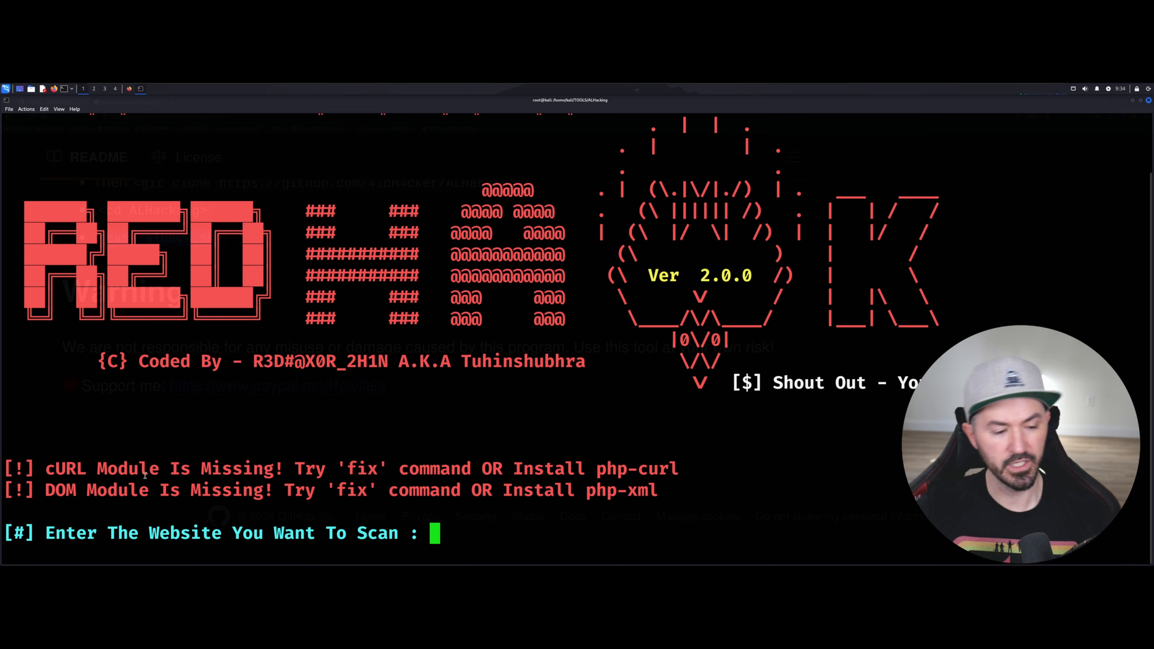
mouse_move(333, 480)
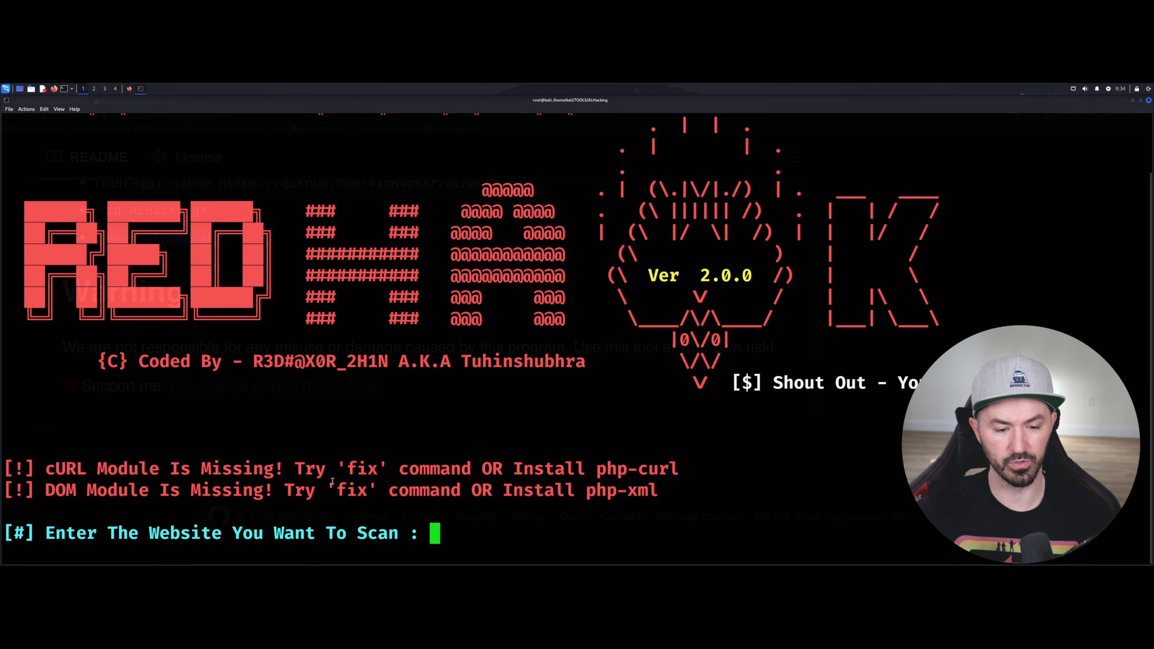
mouse_move(133, 486)
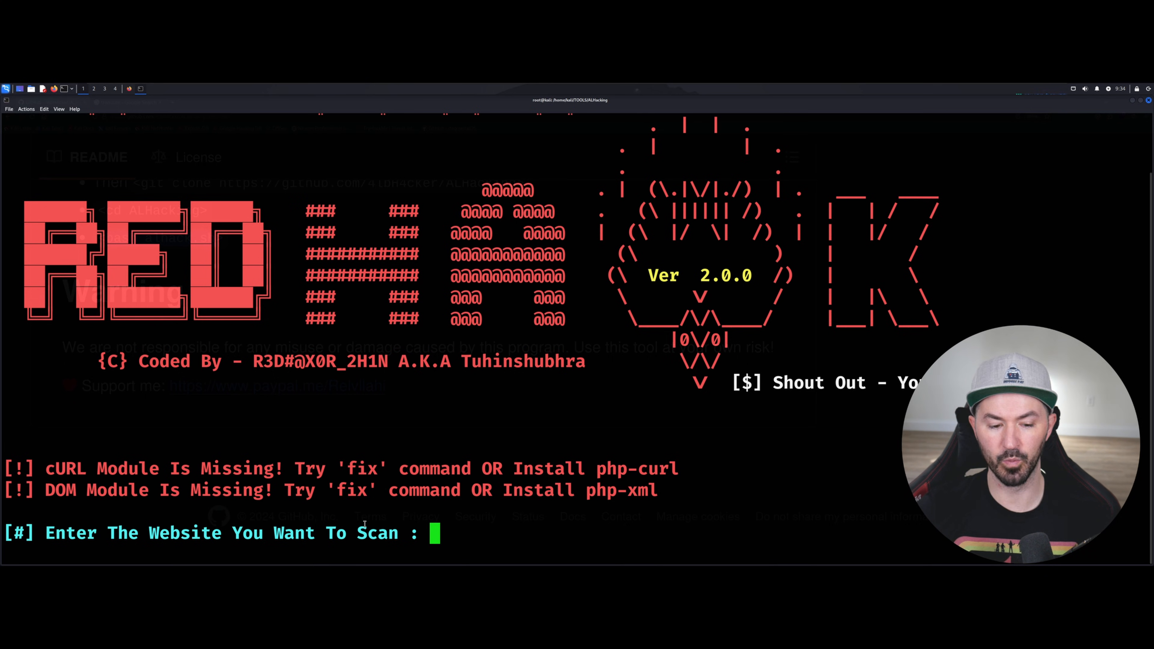
mouse_move(507, 528)
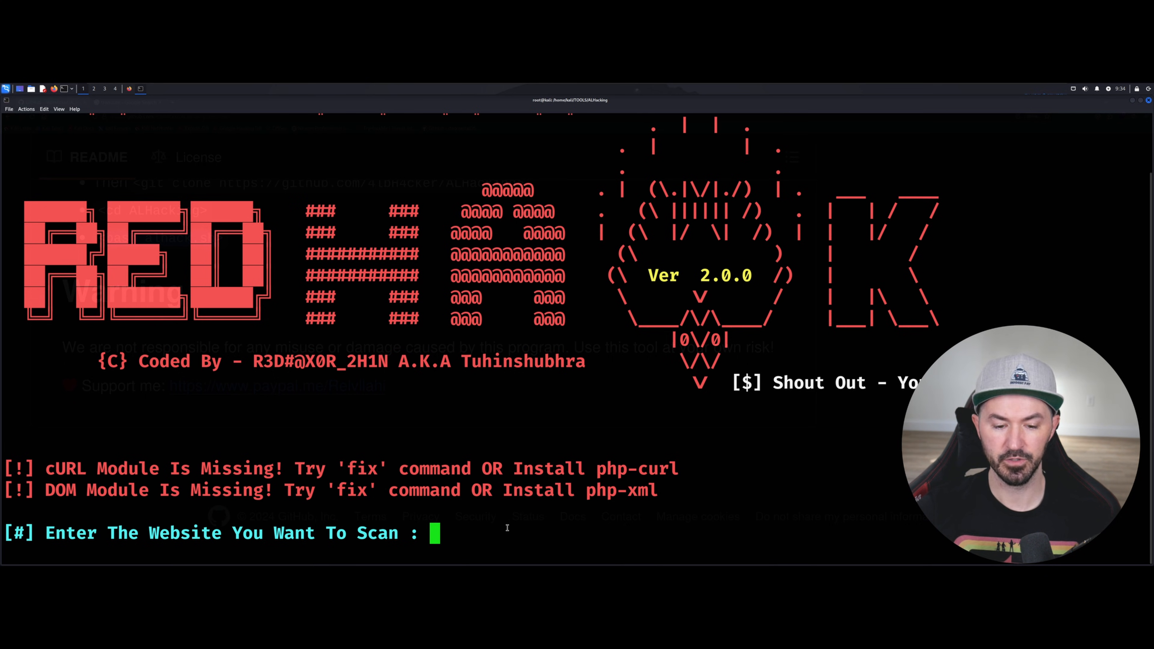
- Scan infosecpat.com over HTTPS (2) and run RED_HAWK's Whois Lookup (1)
type("infosecpat.com")
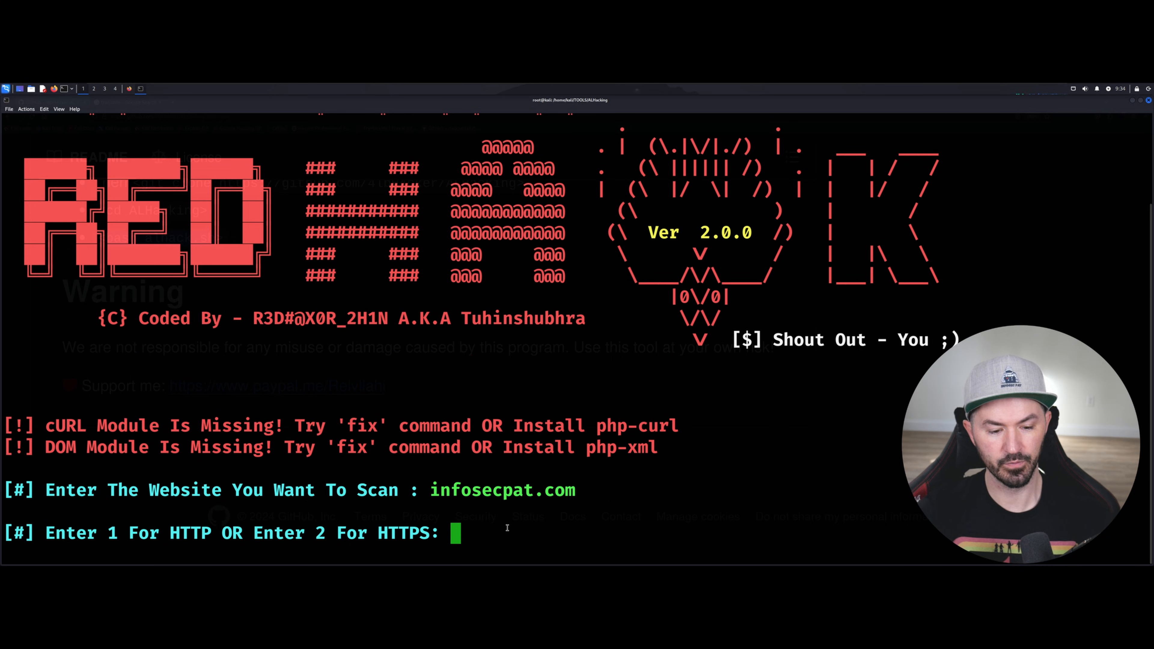
type("2")
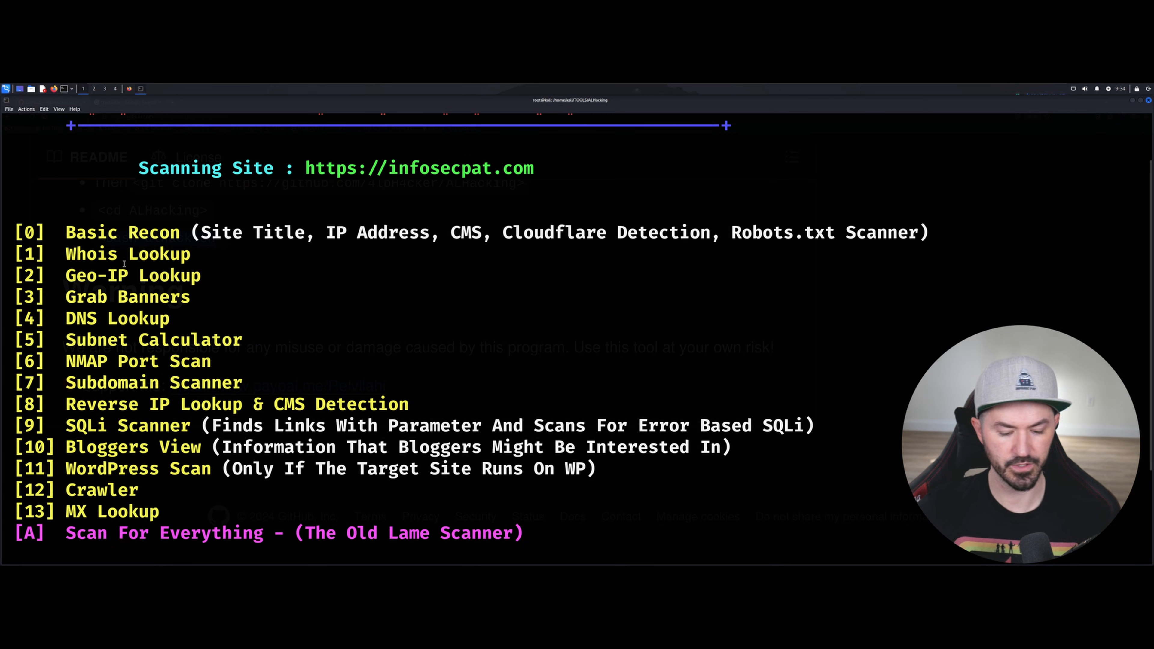
type("1")
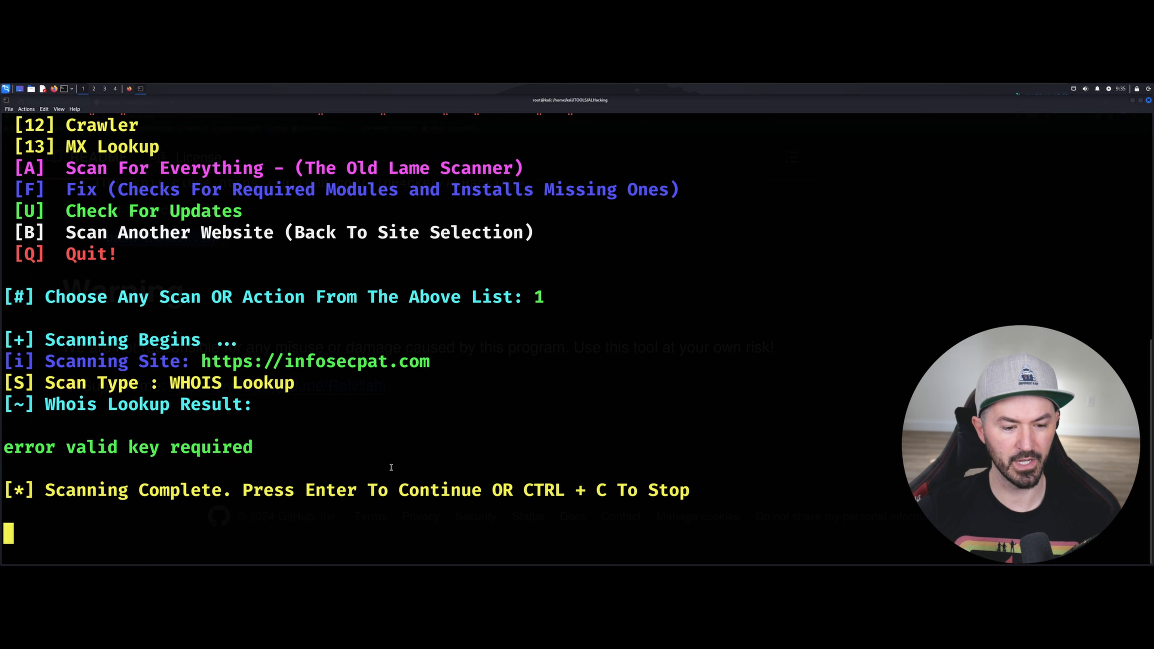
mouse_move(286, 449)
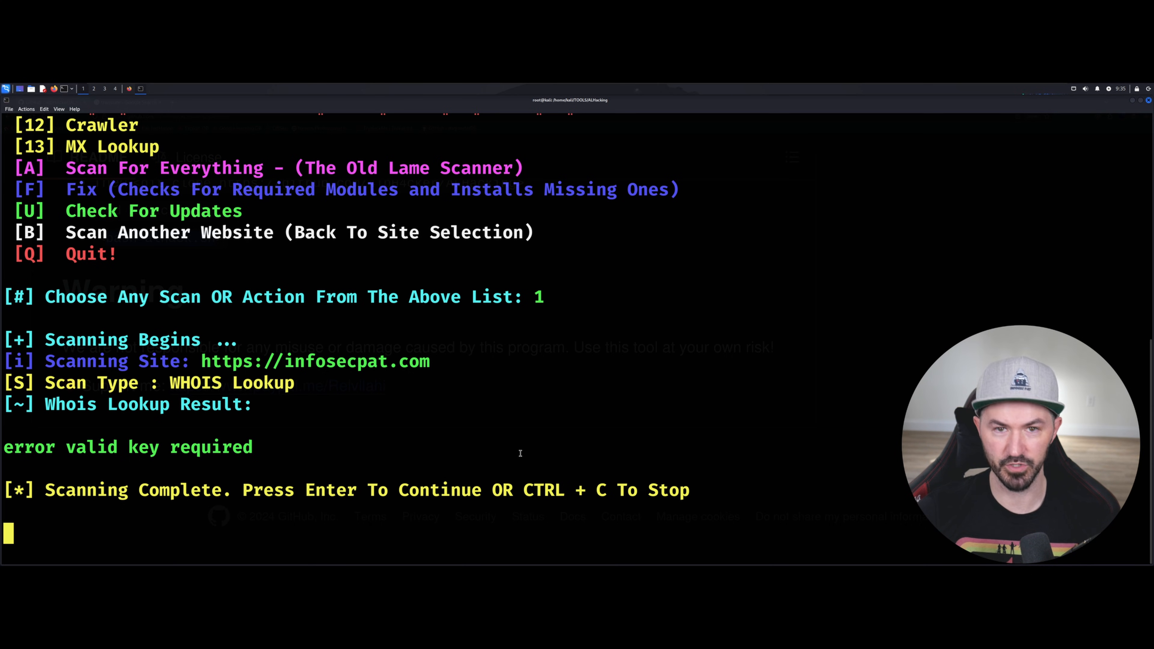
mouse_move(319, 506)
type("ls")
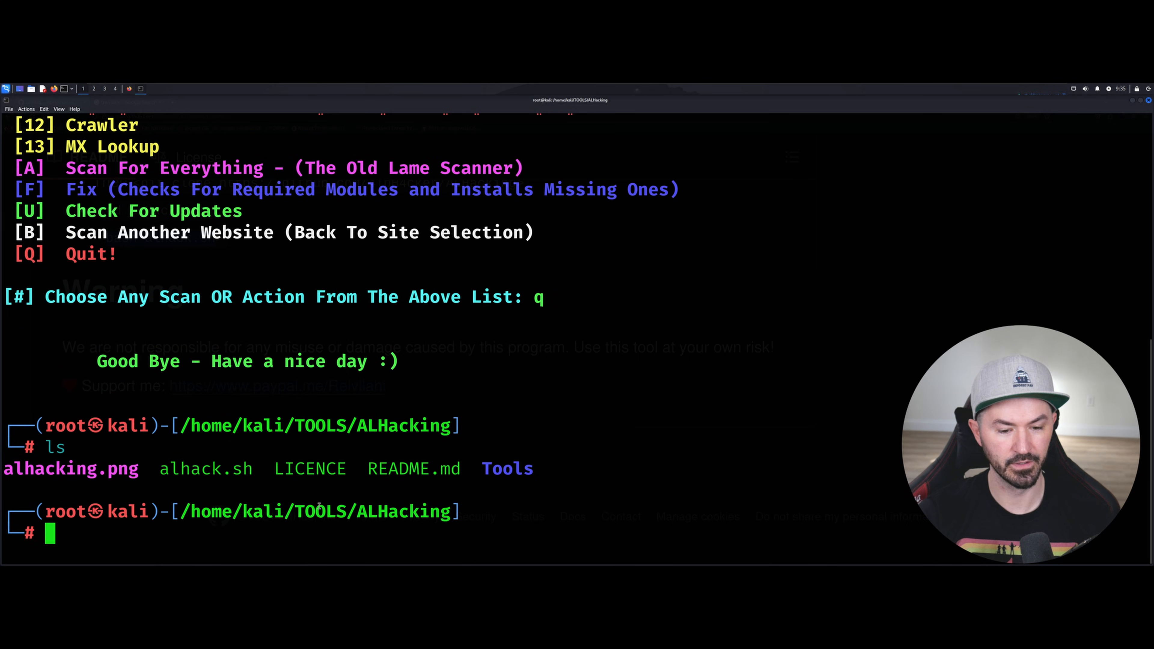
- List the Tools folder showing RED_HAWK and zphisher, return to ALHacking and type bash alhack.sh
type("cd ALHacking")
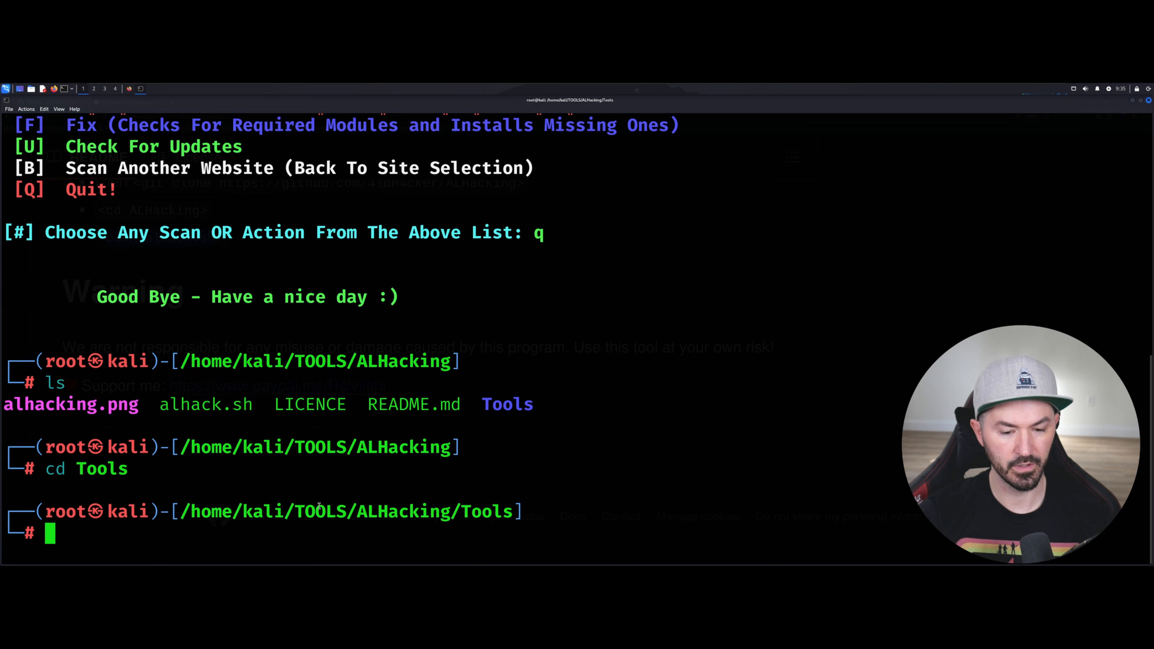
type("ls")
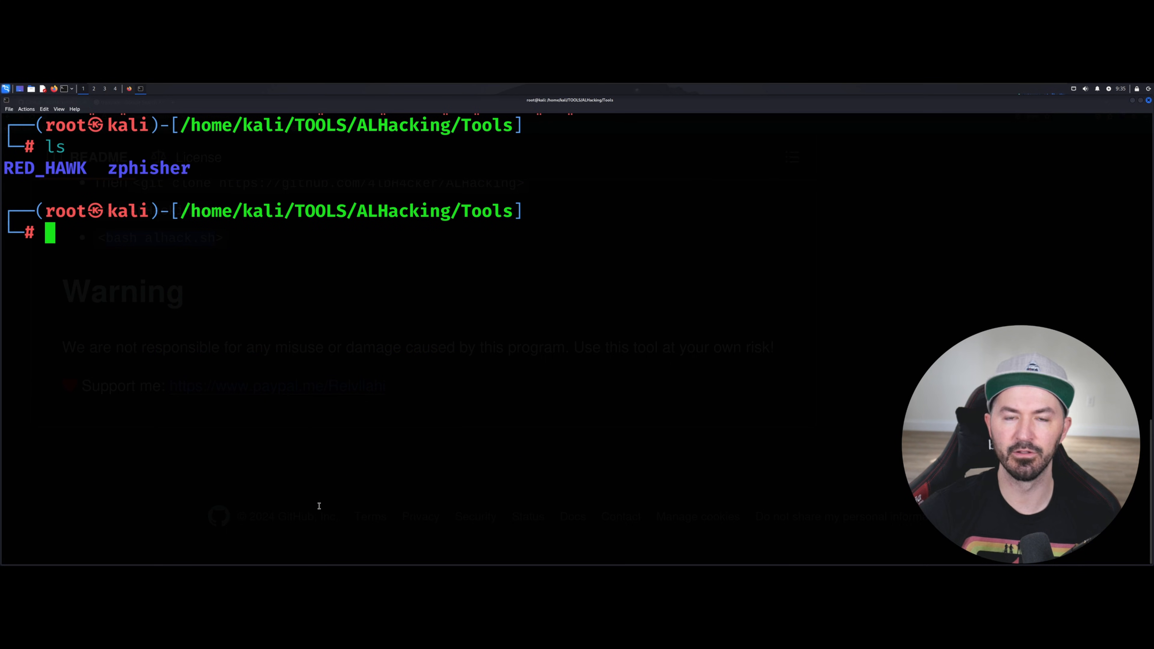
type("cd Tools")
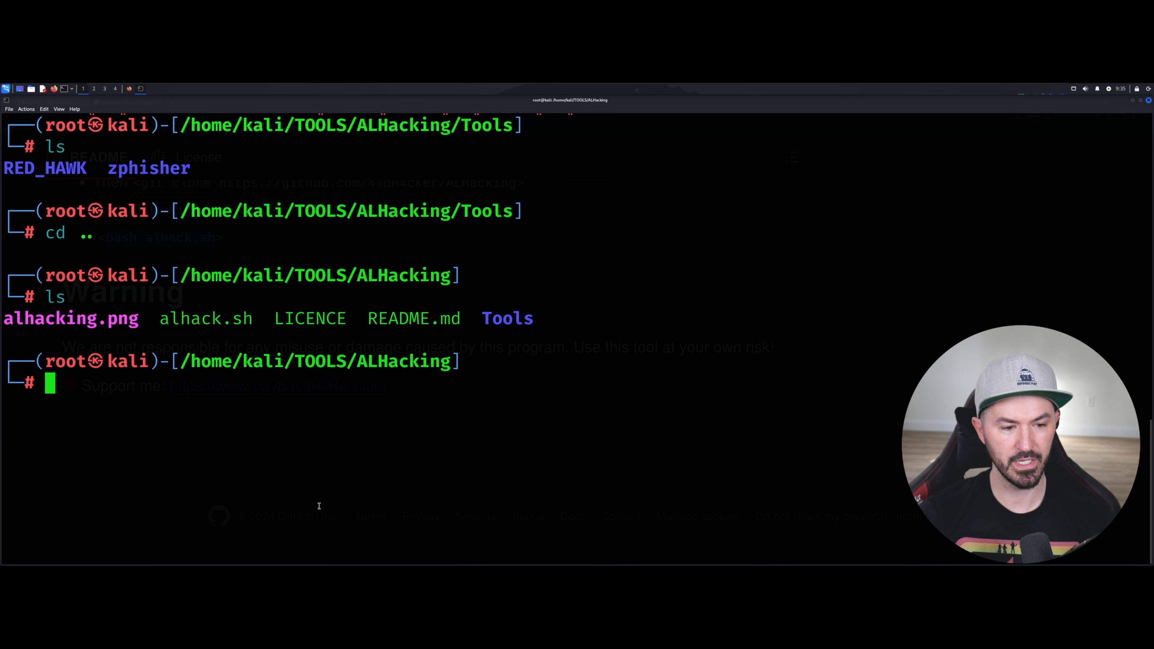
type("cd ..")
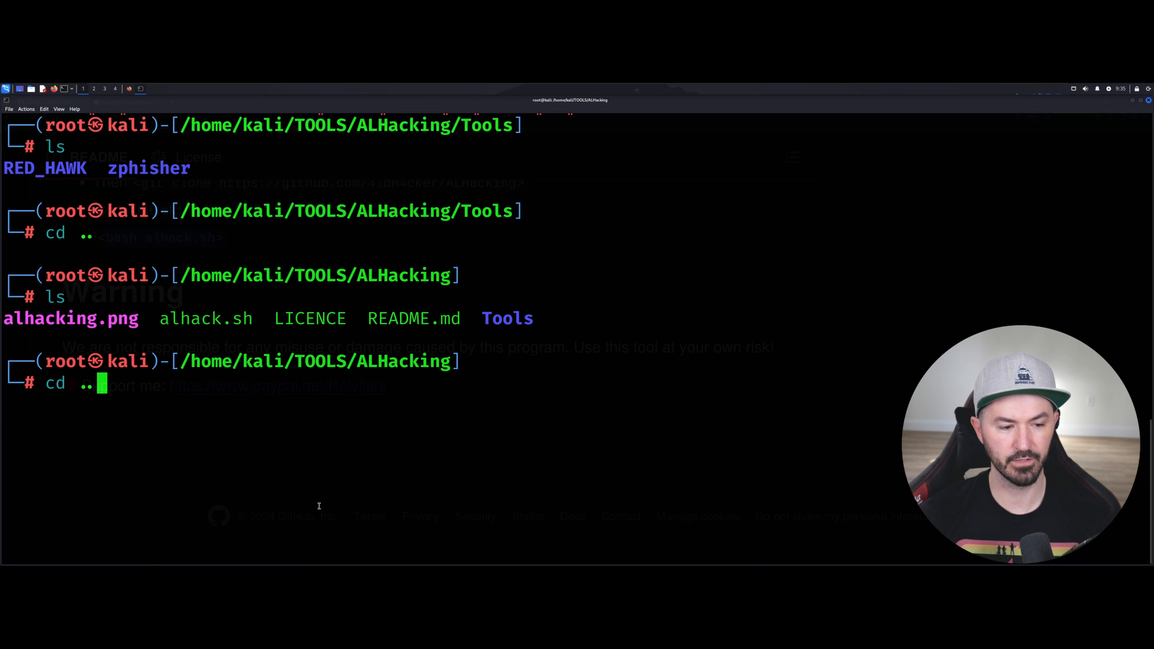
type("bash alhack.sh")
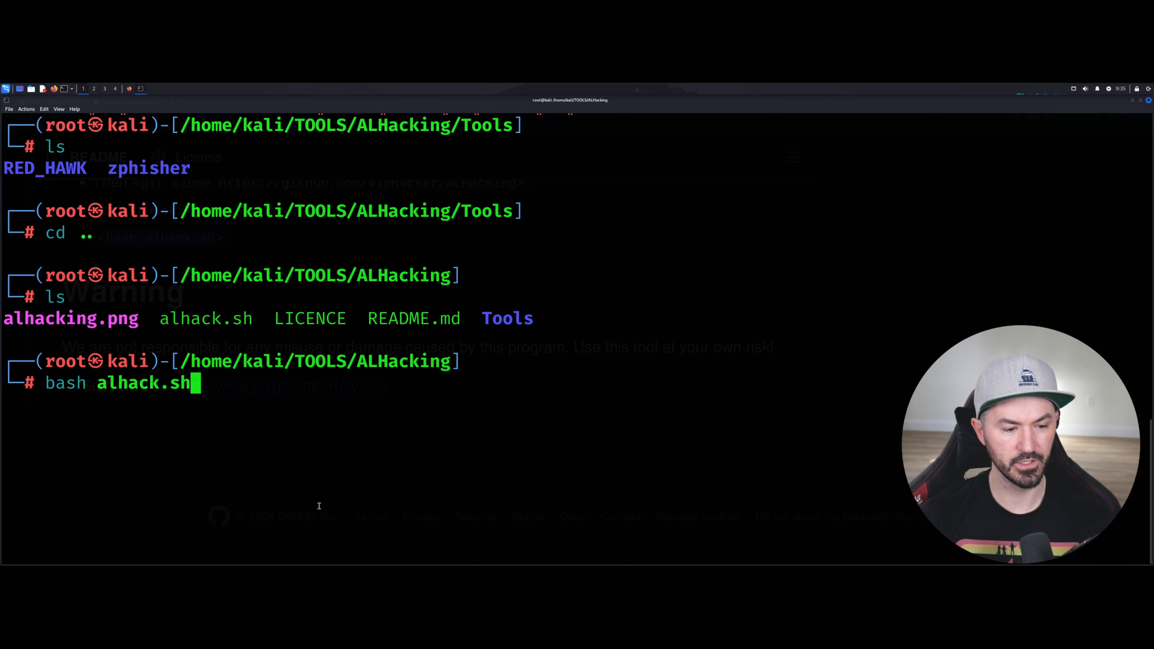